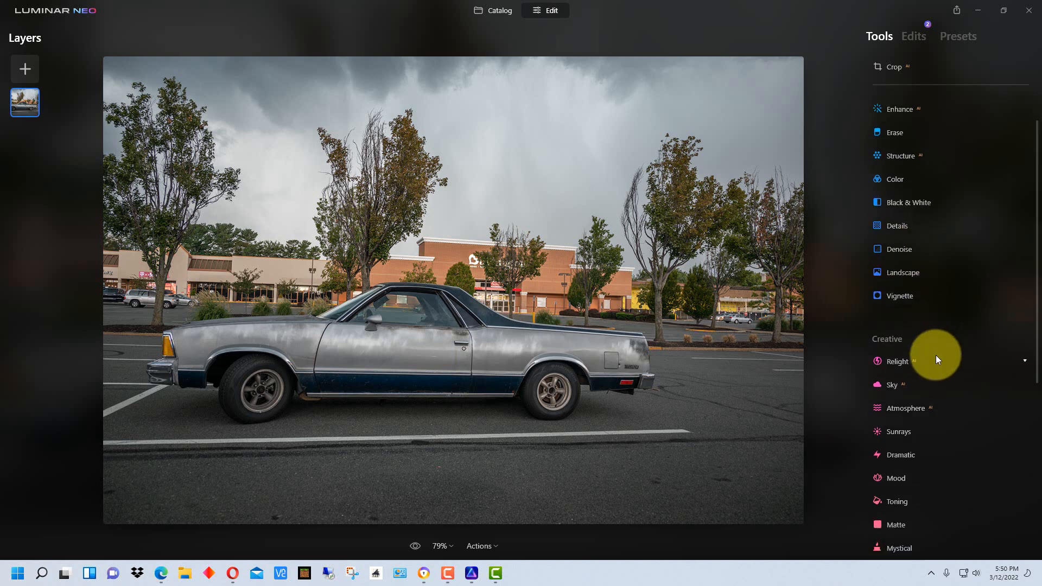
In Relight, raise Brightness Near, lower it, and return it to 0.
click(897, 362)
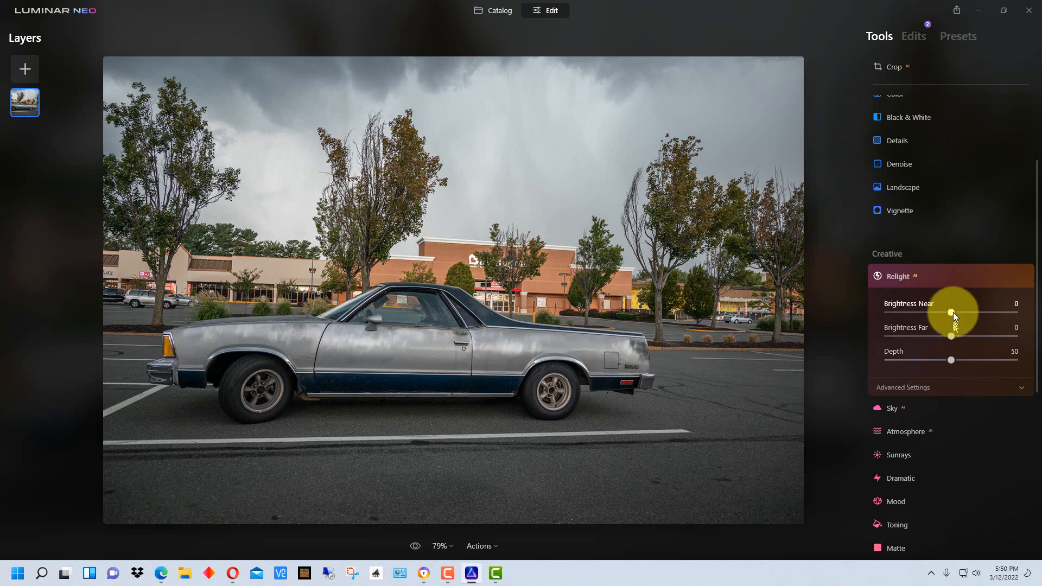
drag(951, 312, 1015, 312)
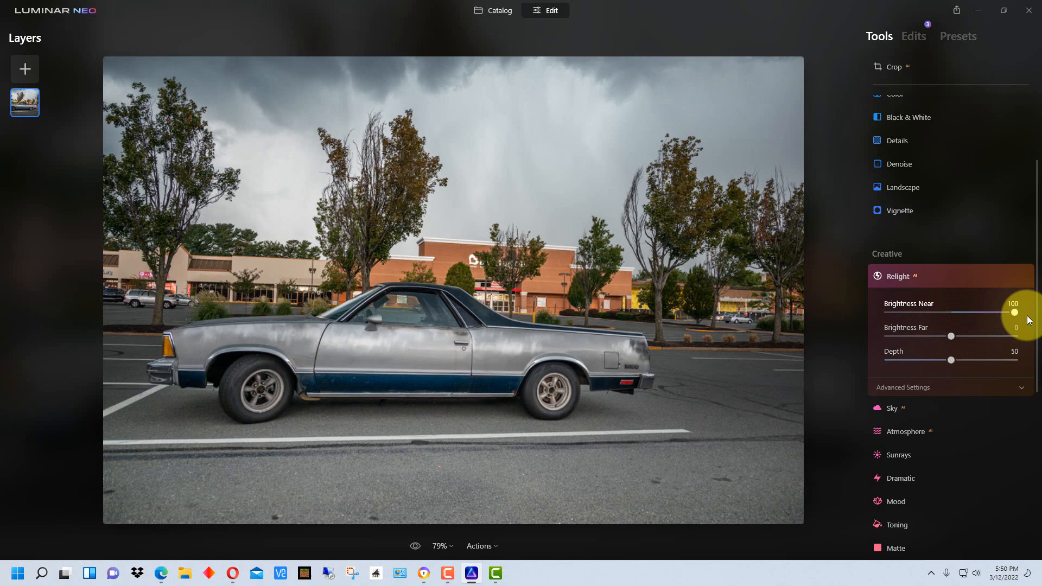
drag(1013, 313, 982, 312)
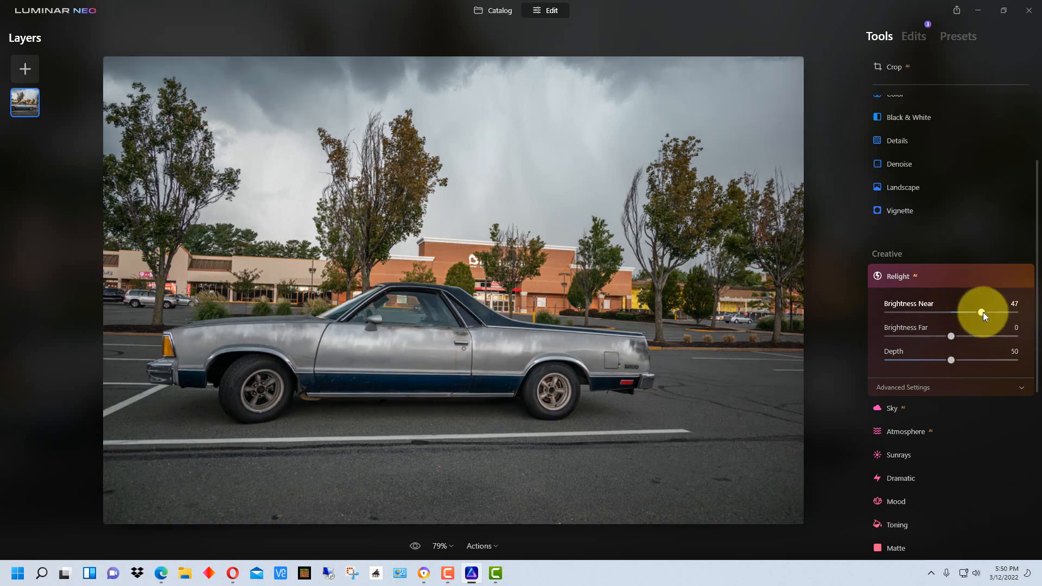
drag(984, 312, 951, 313)
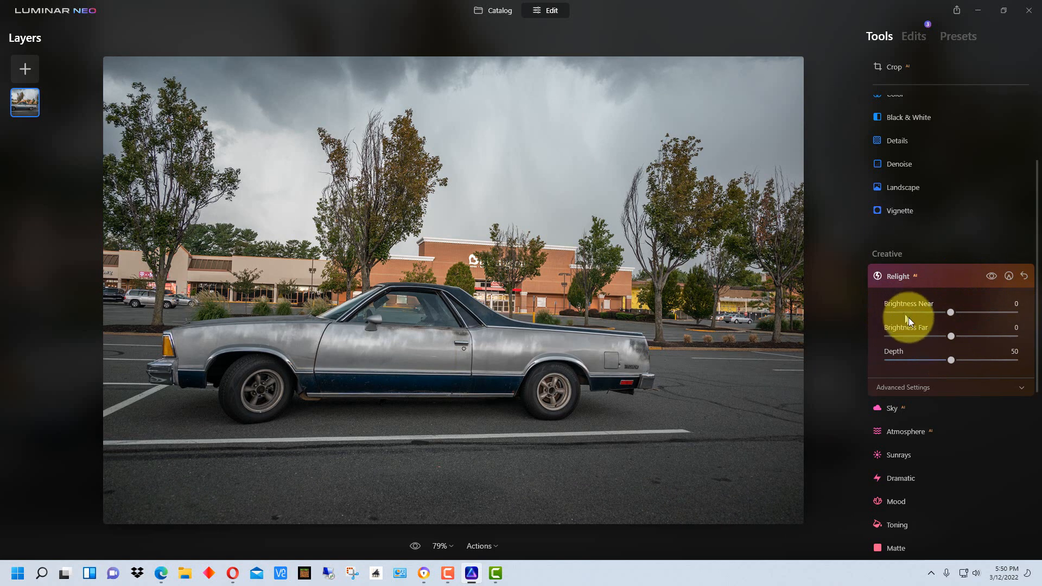
mouse_move(821, 328)
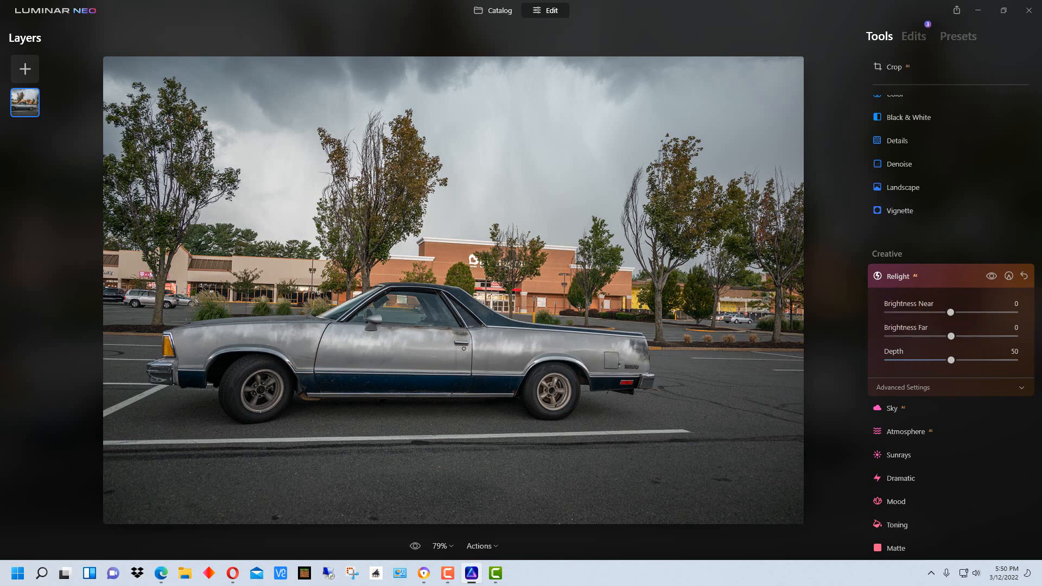
mouse_move(894, 289)
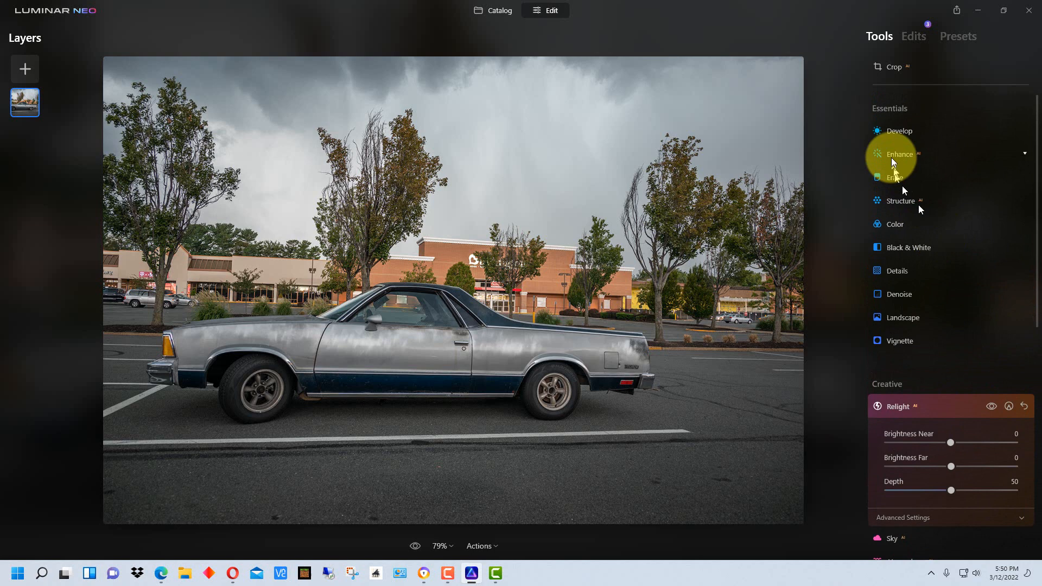
Expand the Erase tool to show its object-removal options.
click(901, 155)
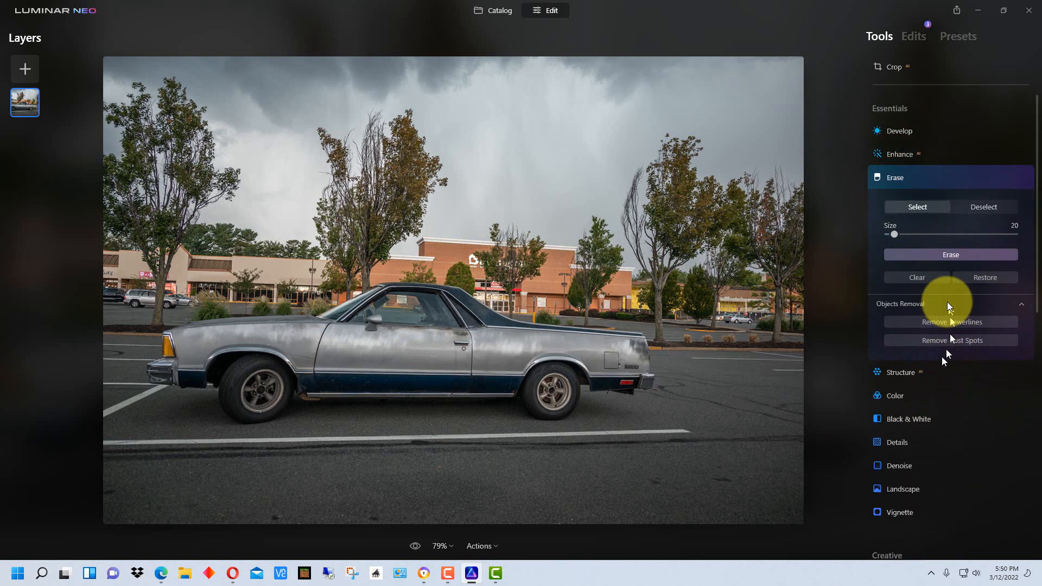
mouse_move(982, 325)
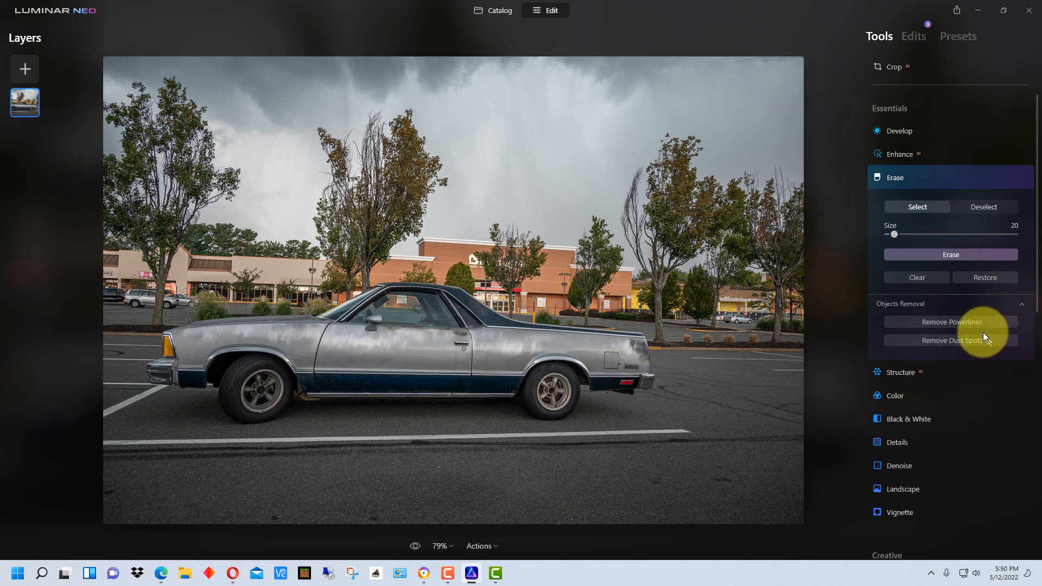
mouse_move(799, 302)
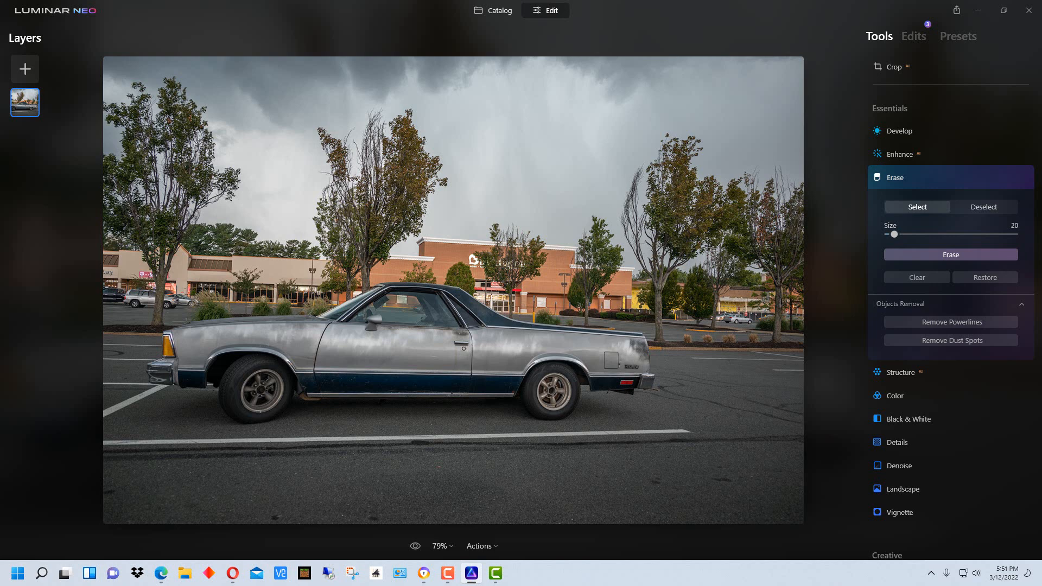
click(767, 247)
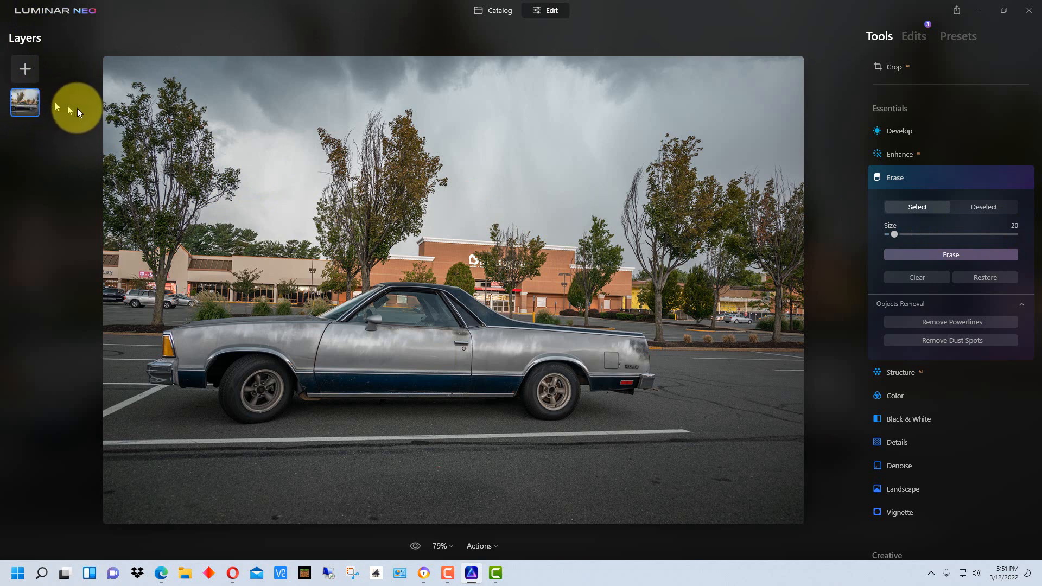
mouse_move(59, 93)
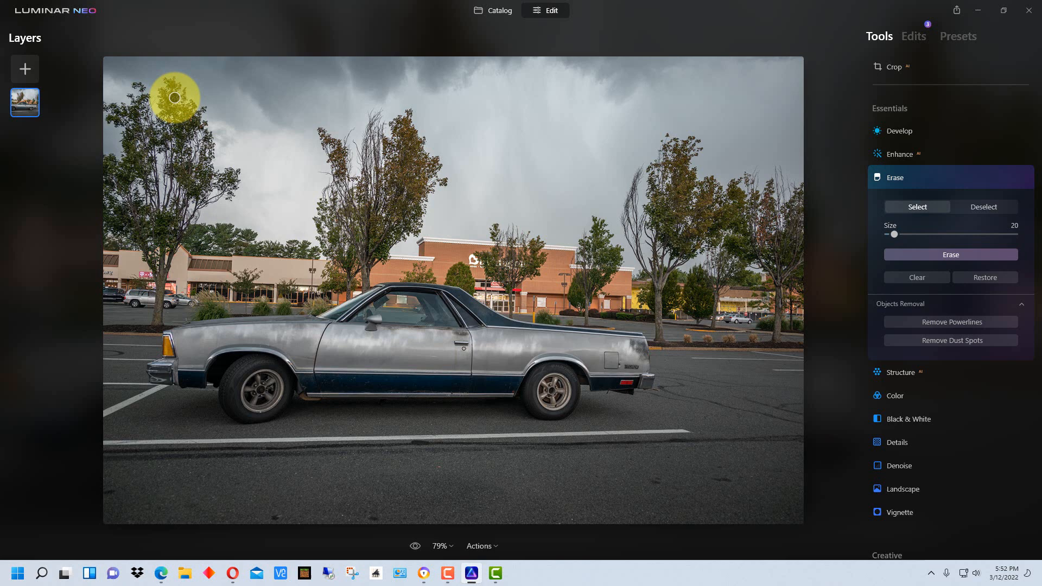
mouse_move(258, 107)
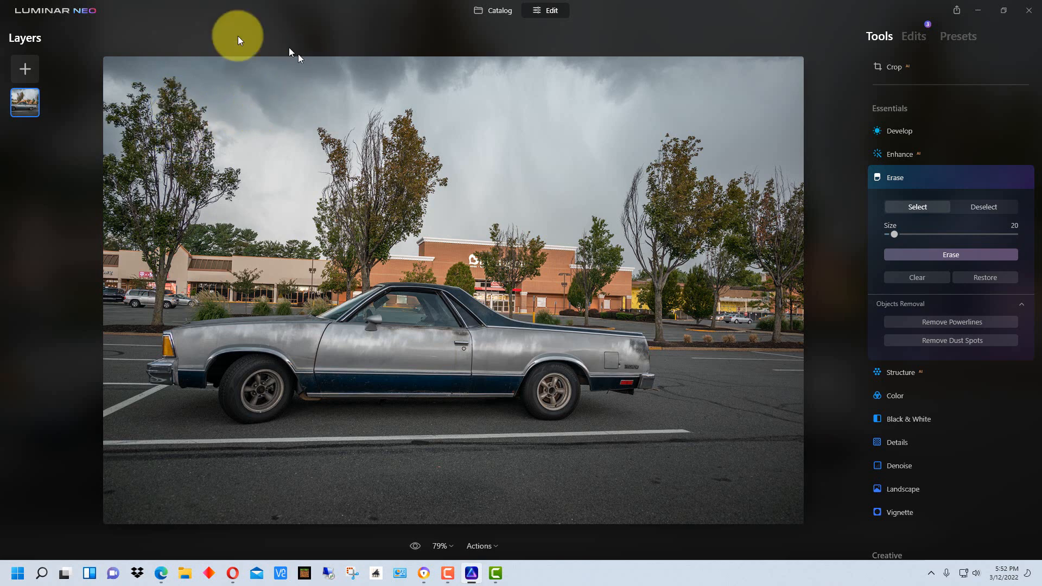
mouse_move(64, 136)
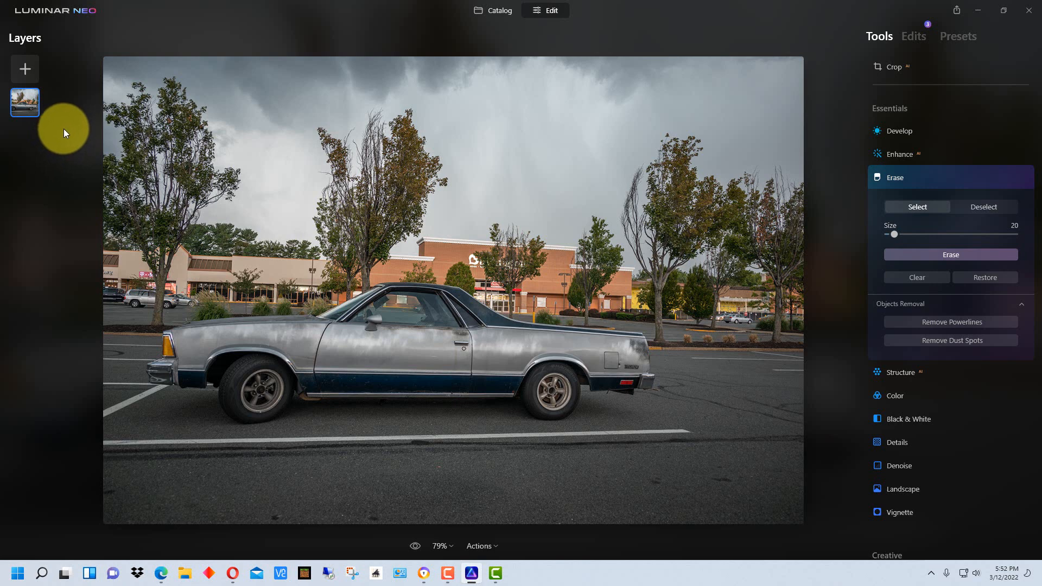
mouse_move(96, 122)
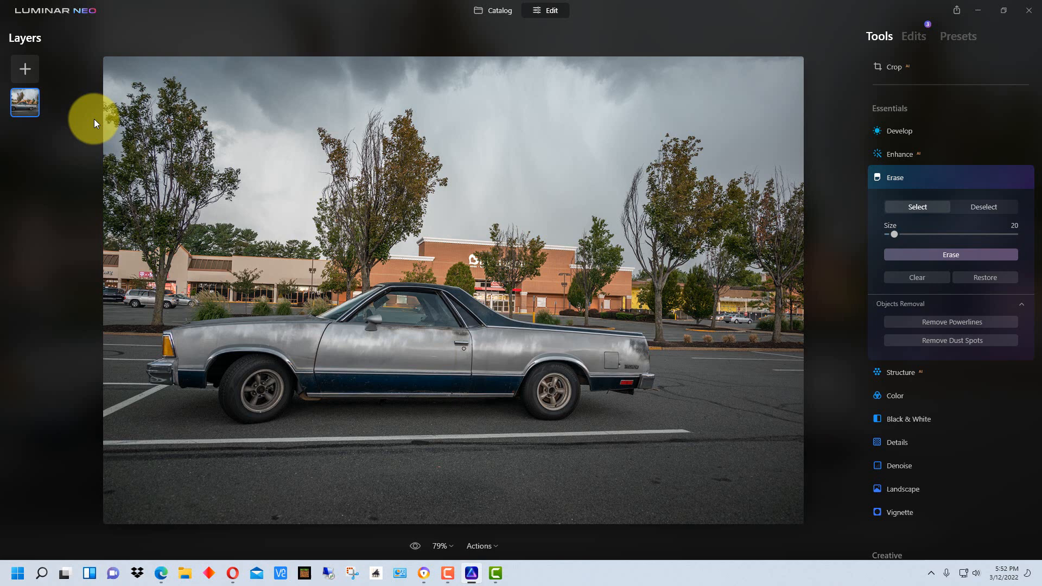
mouse_move(60, 87)
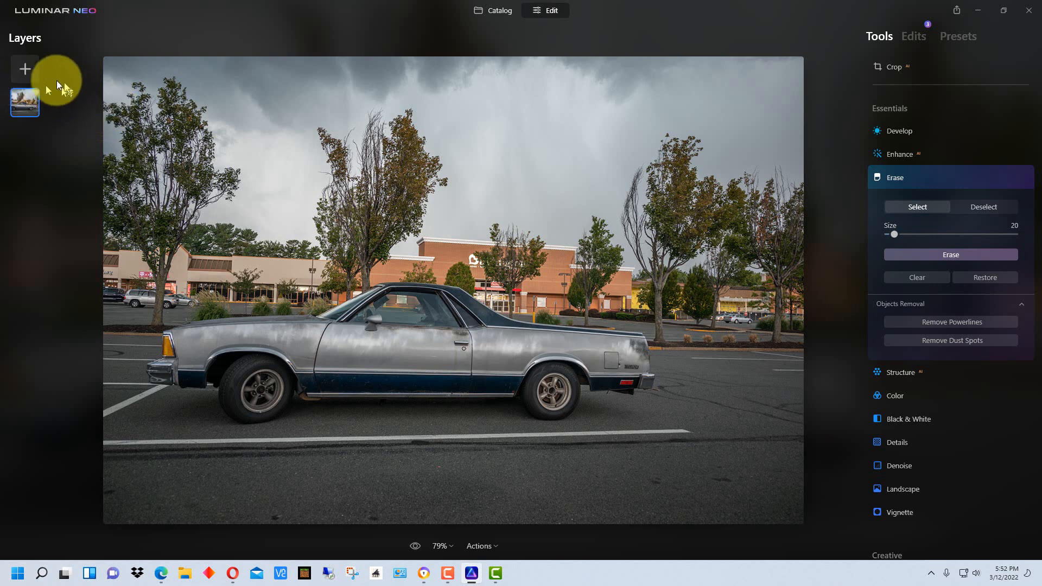
click(24, 69)
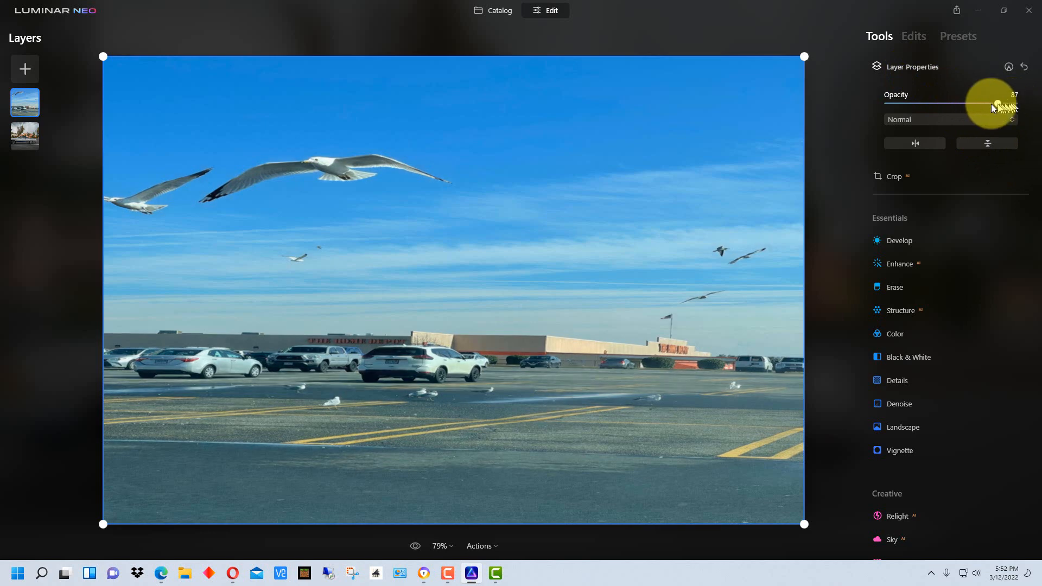
Lower the seagull layer's opacity to preview, then restore it to 100.
drag(996, 105, 923, 104)
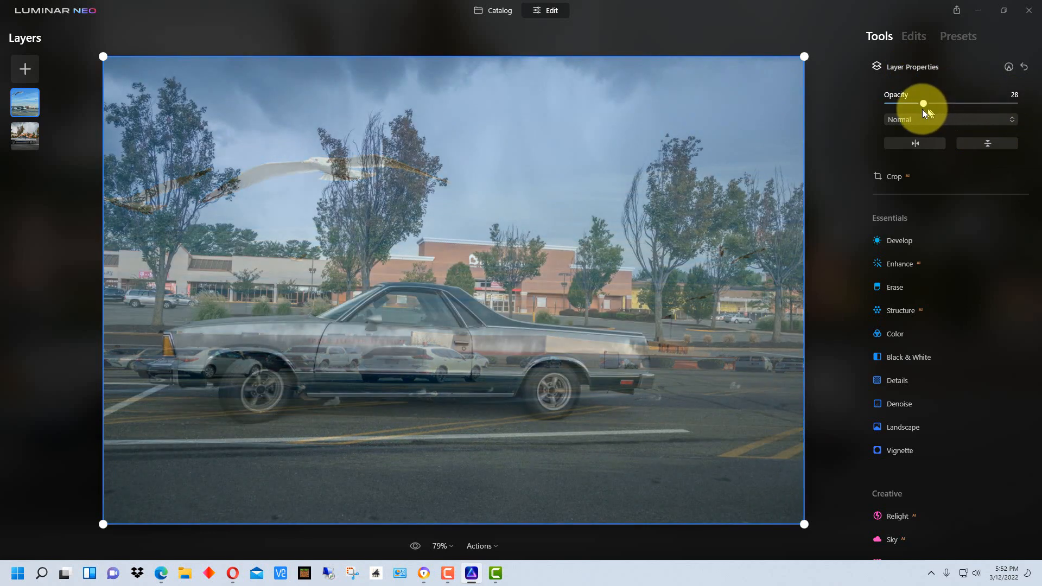
drag(923, 103, 1015, 104)
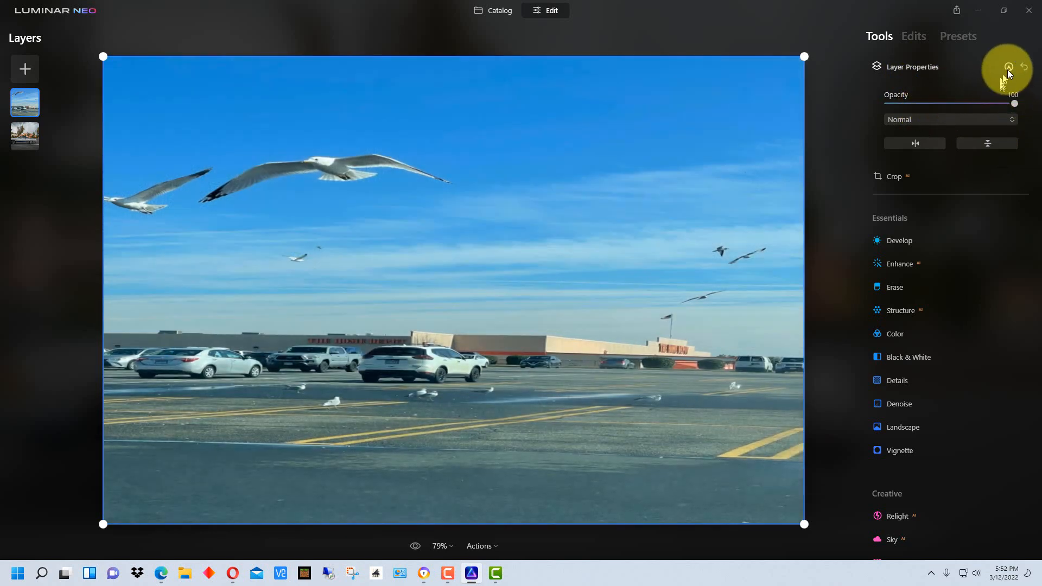
Add a Paint Mask and brush the seagull and blue sky over the car's cloudy sky.
click(1008, 67)
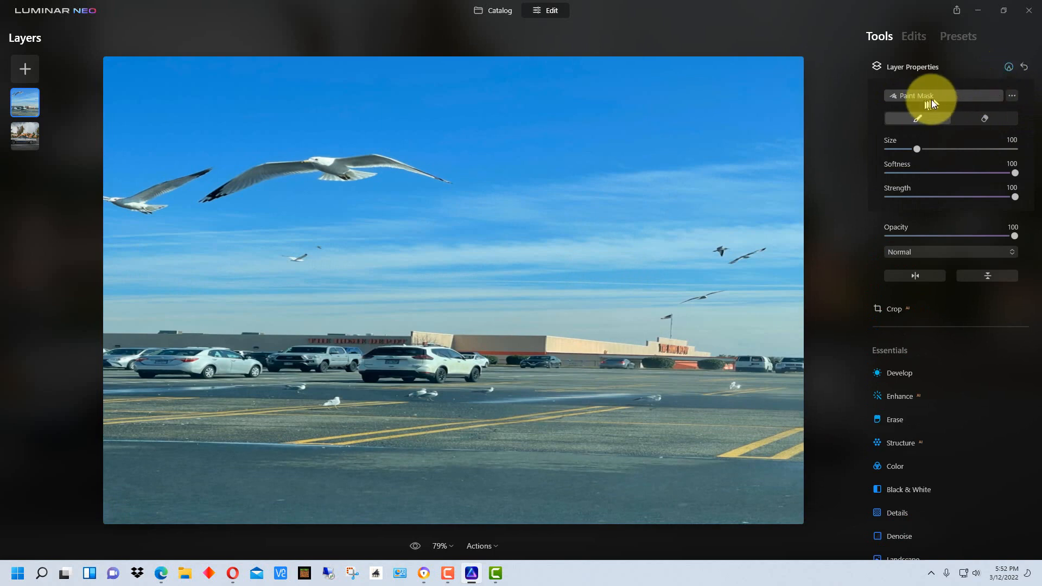
drag(423, 132, 476, 159)
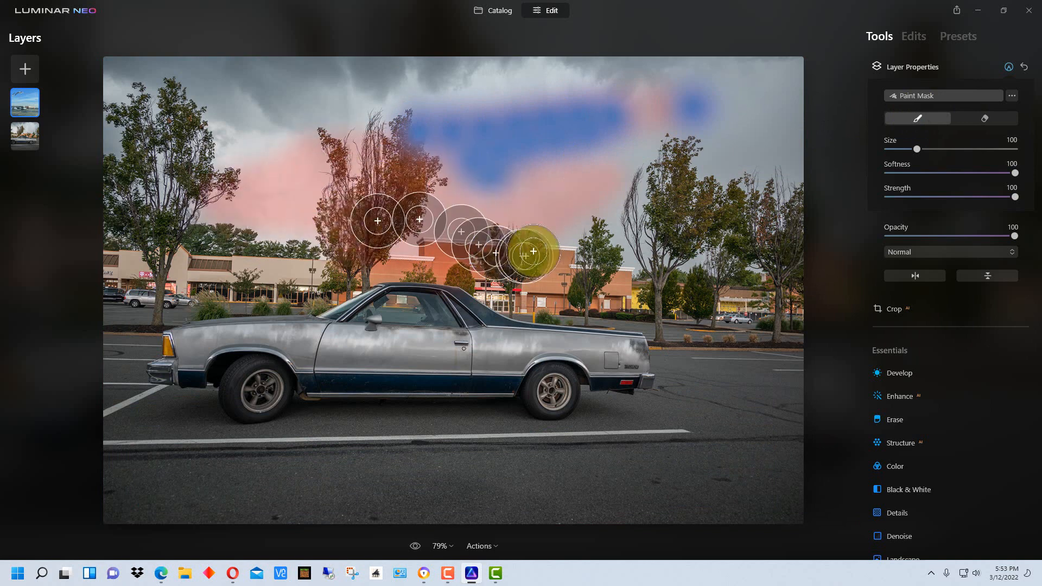
drag(378, 221, 552, 218)
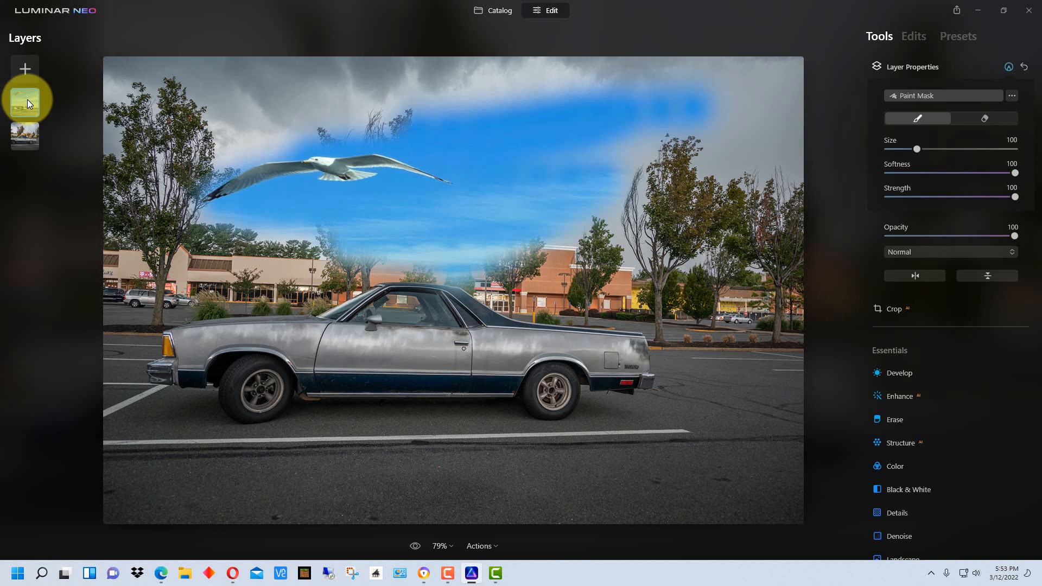
Hide the seagull-sky layer so the car photo's original stormy sky shows.
click(18, 102)
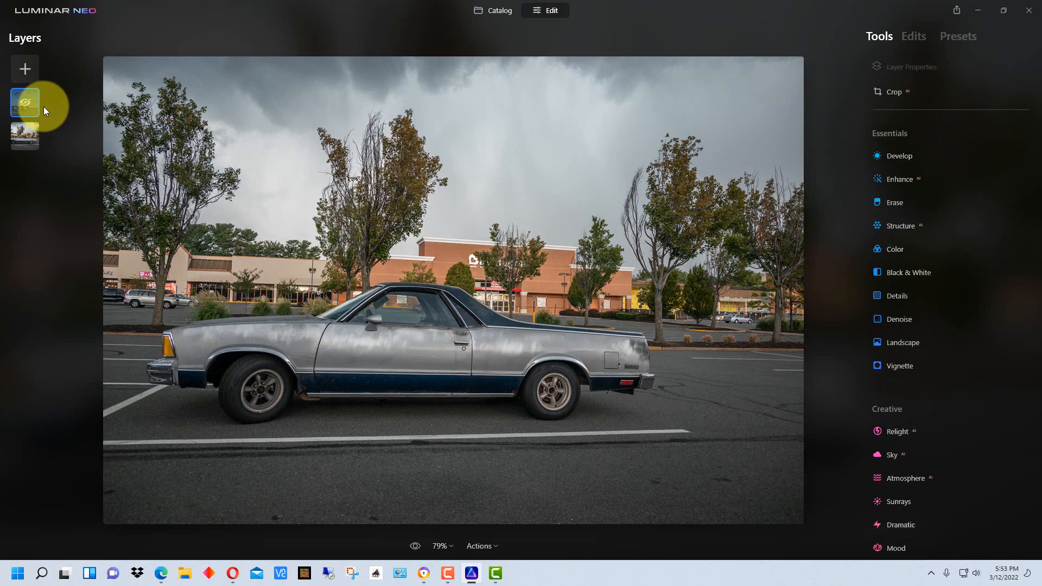
right_click(25, 102)
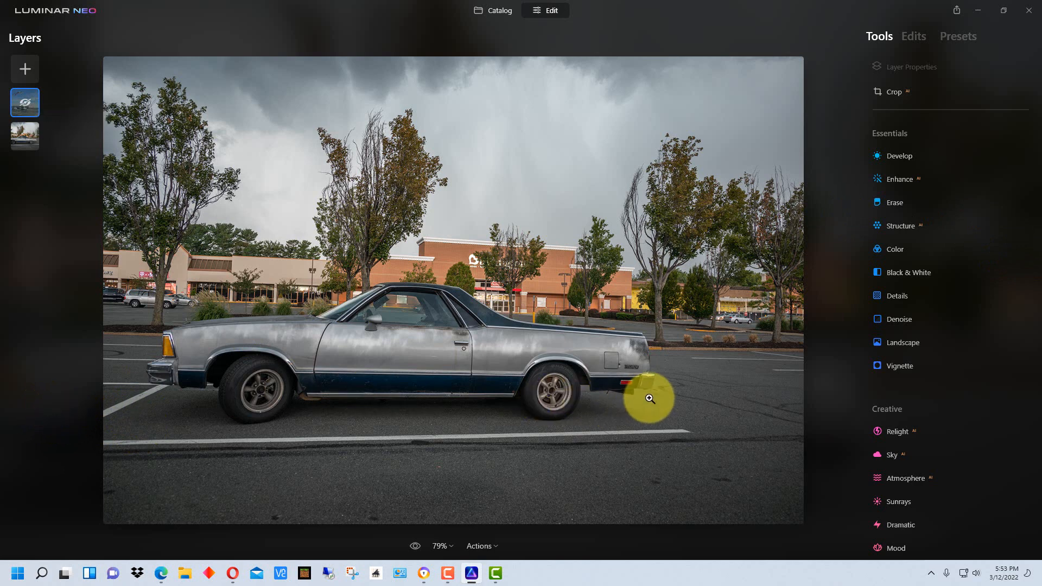
mouse_move(649, 401)
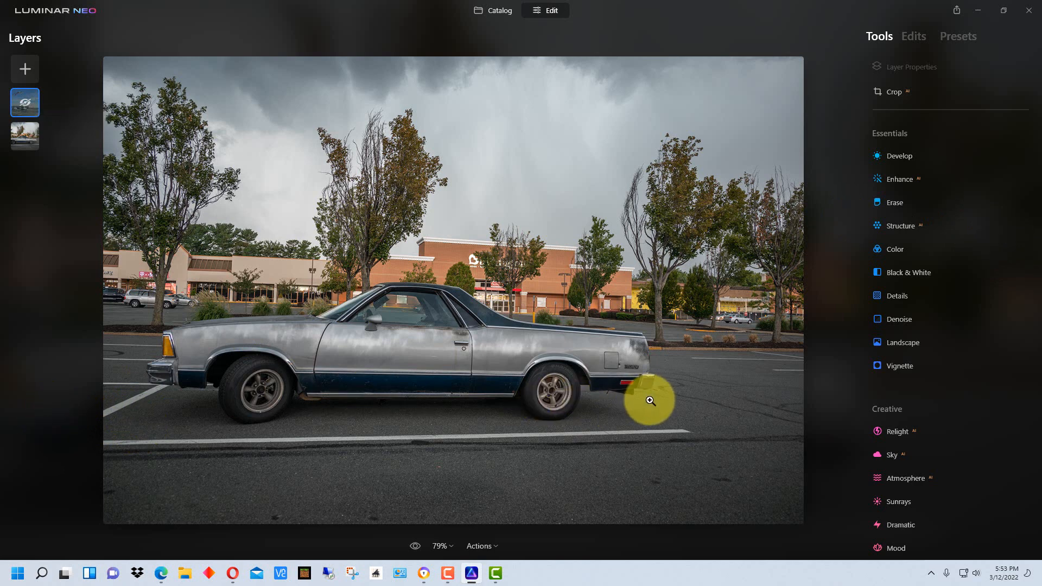